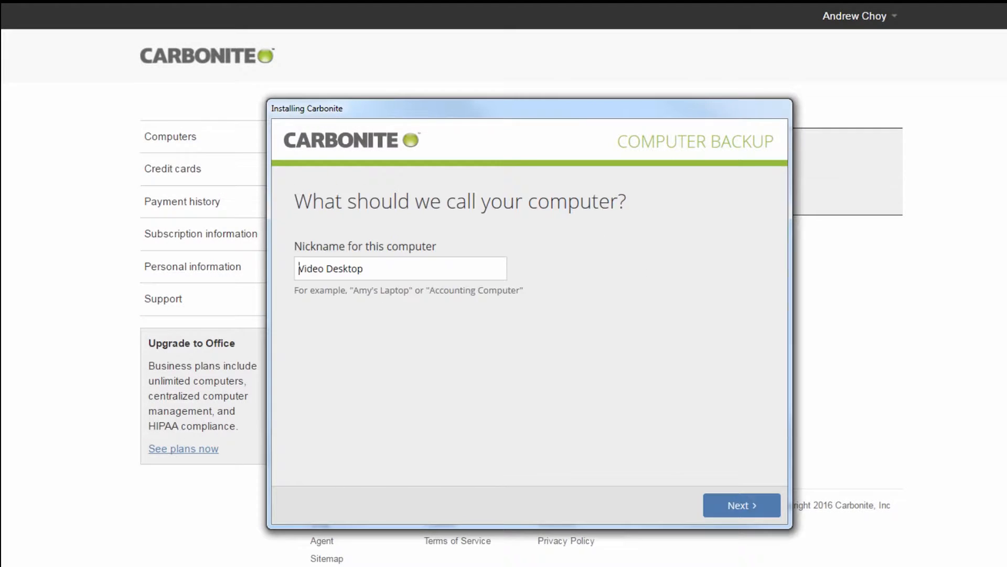
# Keep nickname Video Desktop, default backup selections and continuous backup schedule.
pyautogui.click(740, 505)
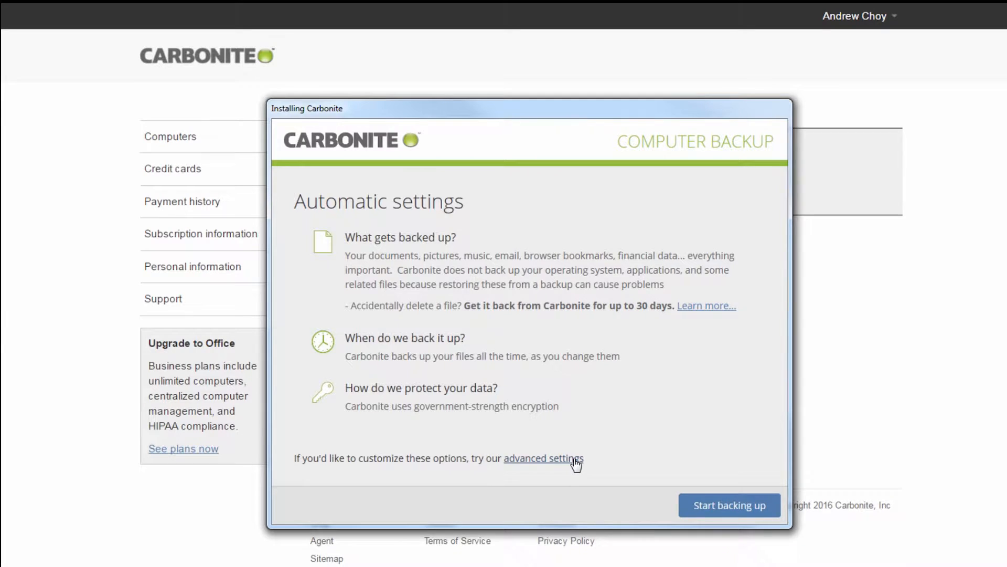
pyautogui.click(543, 458)
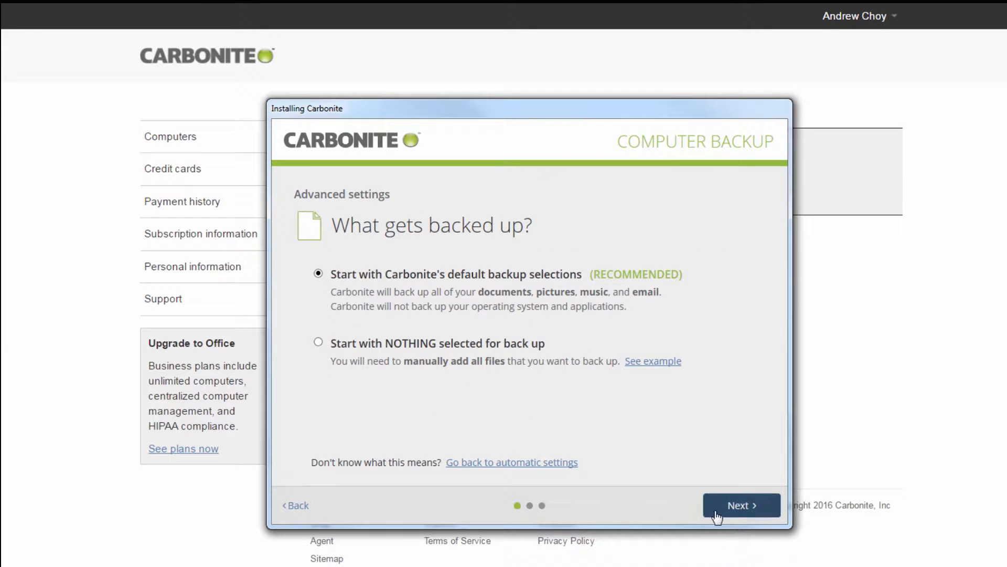
pyautogui.click(739, 504)
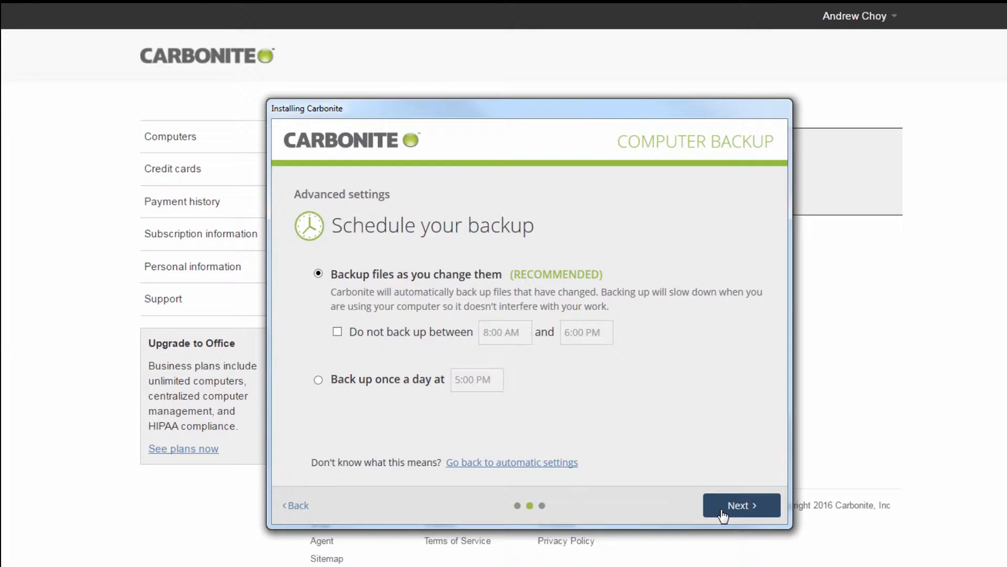
pyautogui.click(741, 505)
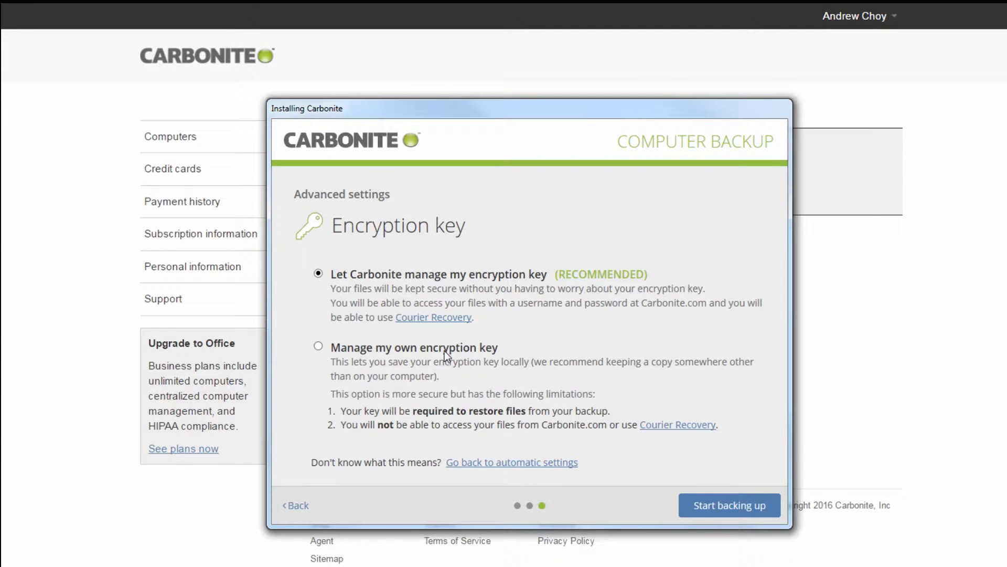
# Select 'Manage my own encryption key' and continue to key setup.
pyautogui.click(318, 346)
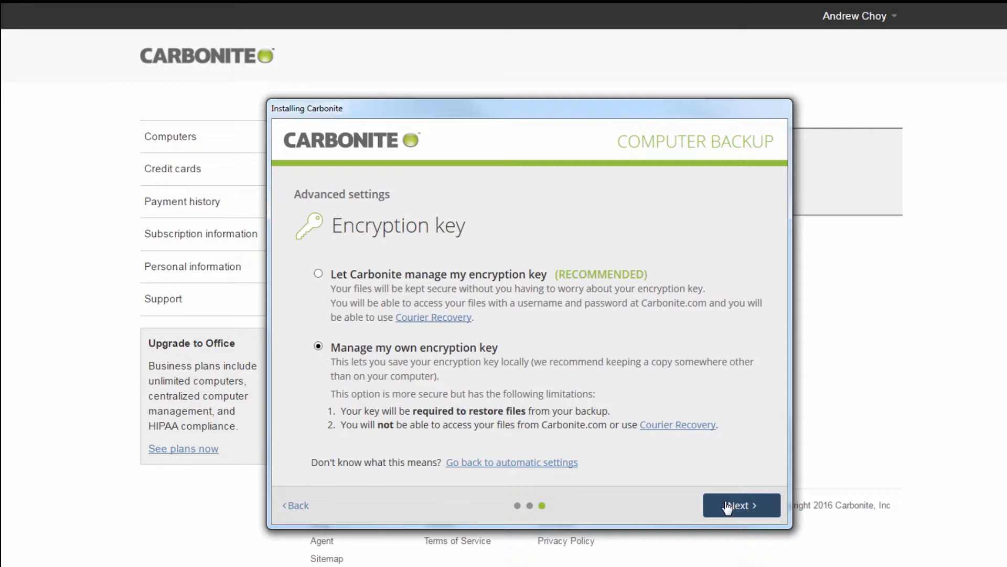
pyautogui.click(741, 504)
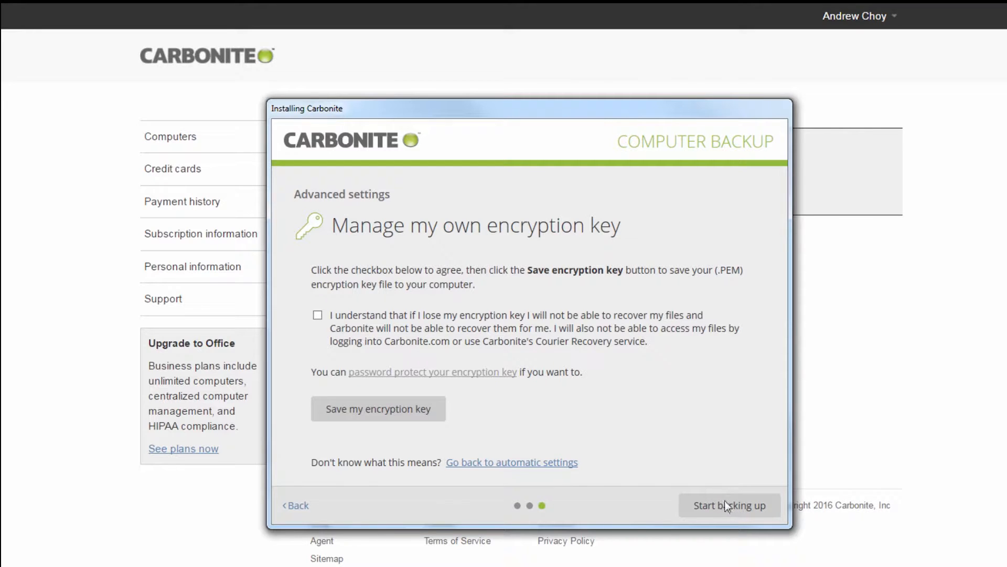
pyautogui.moveTo(318, 319)
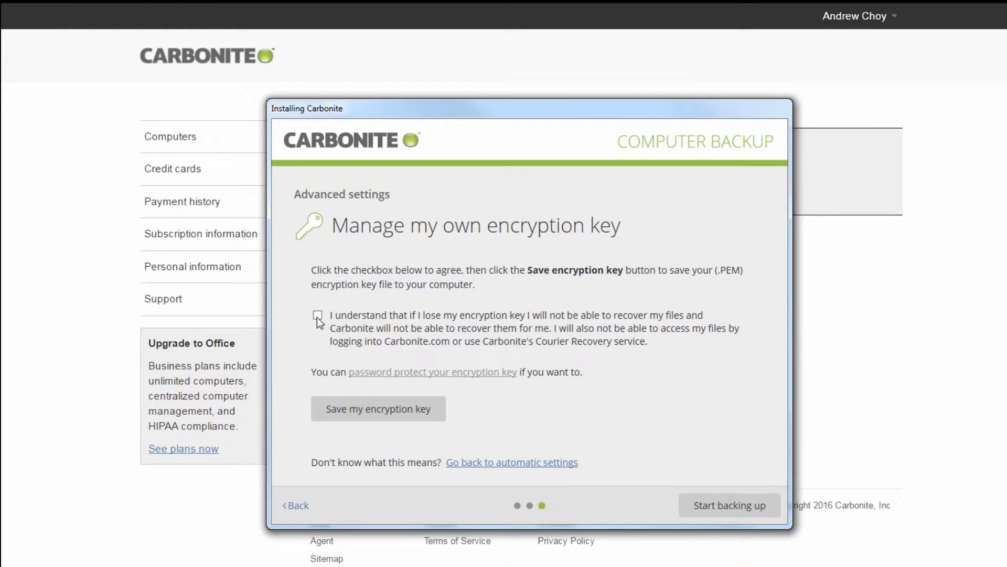
# Accept the 'I understand' key-loss warning and start saving the encryption key.
pyautogui.click(317, 315)
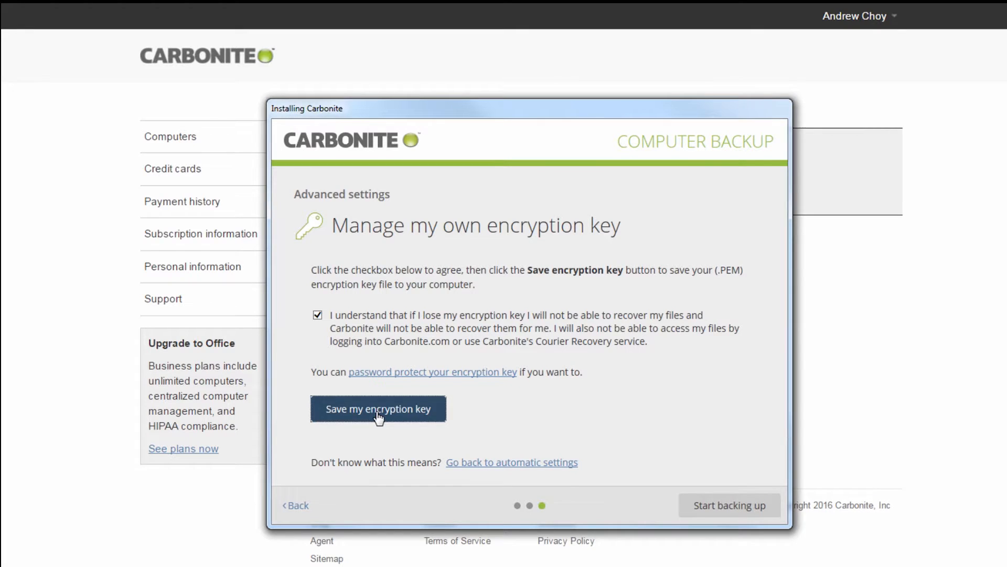
pyautogui.click(378, 409)
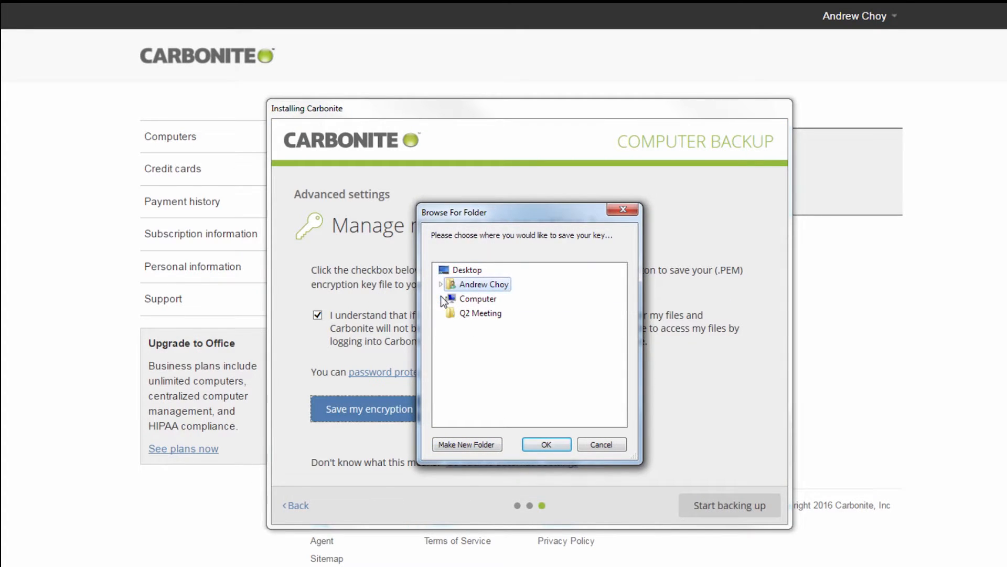
# Save the key into a new 'Carbonite Encryption Key' folder on My Passport (E:).
pyautogui.click(442, 301)
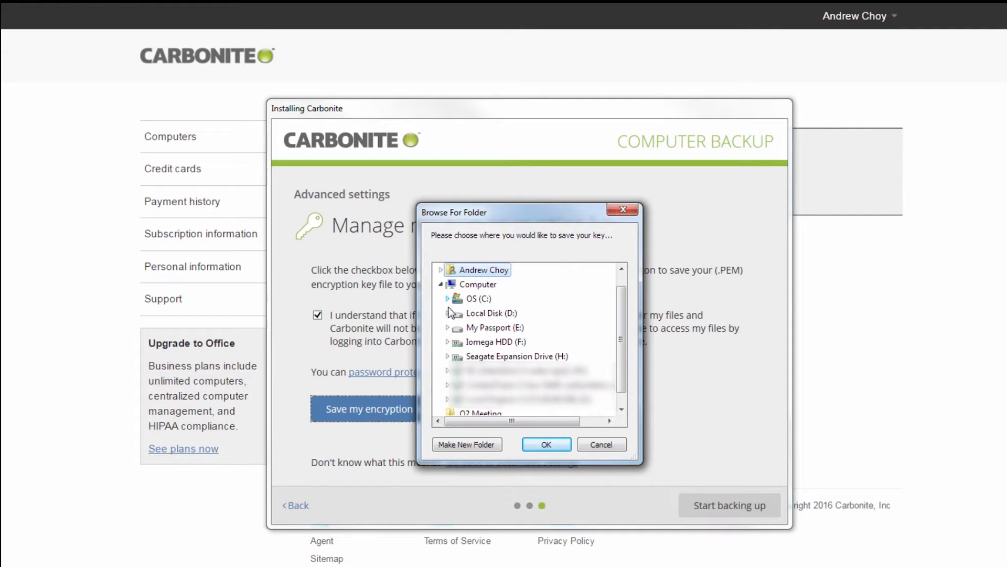
pyautogui.click(448, 327)
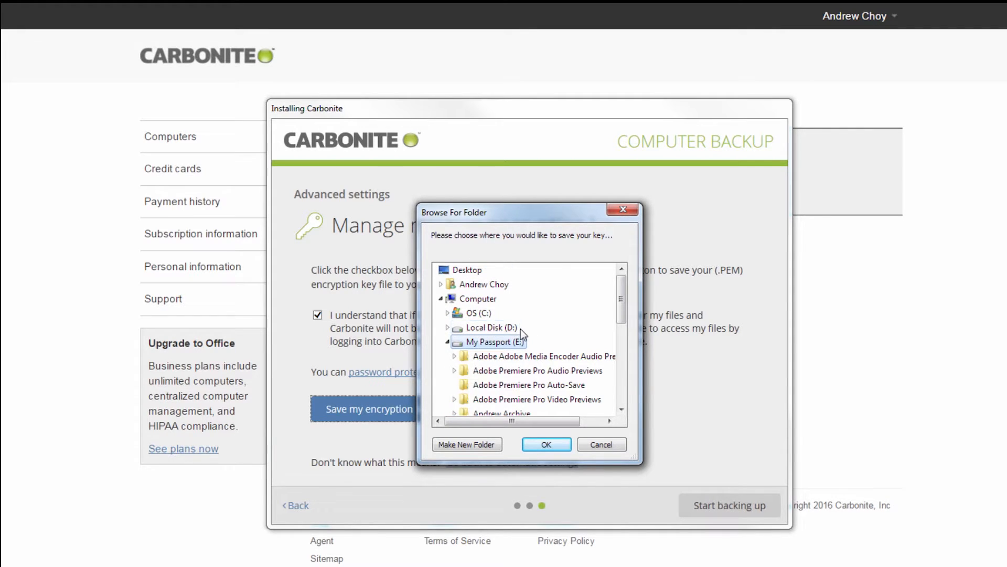
pyautogui.moveTo(466, 444)
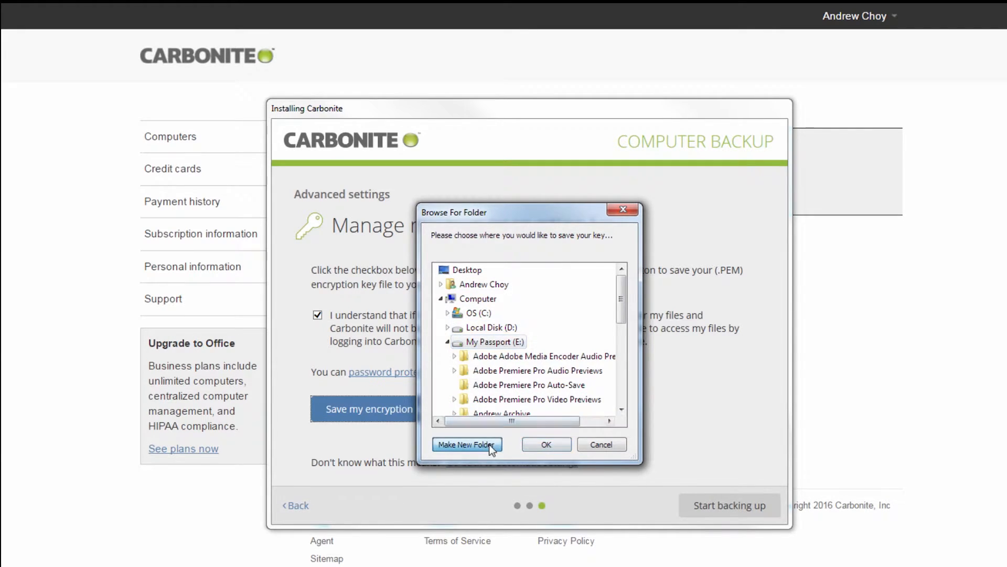
pyautogui.click(465, 444)
pyautogui.write('Carbonite Encryption Key')
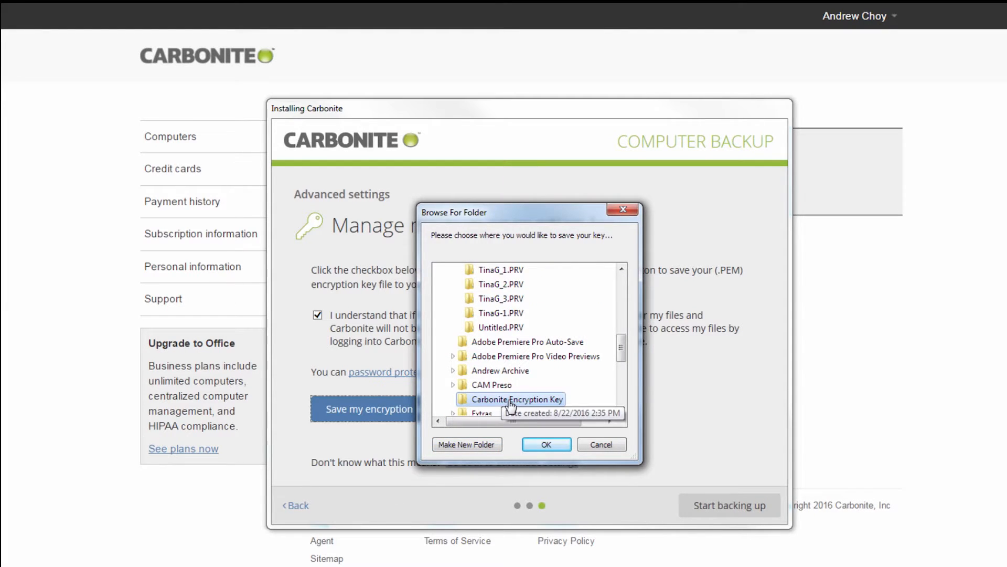
pyautogui.click(545, 444)
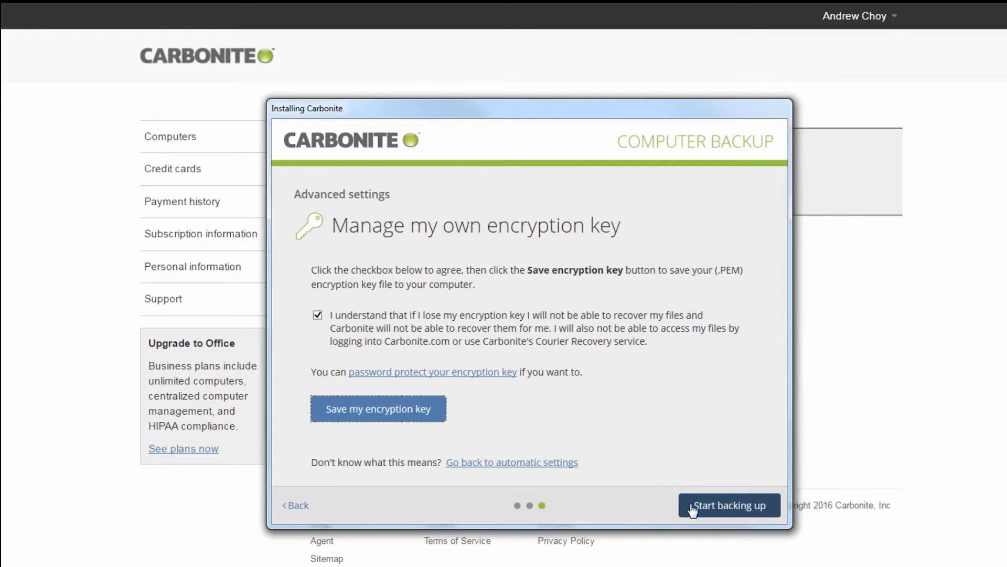
# Start backing up, then open Computer options for Video Desktop on the account page.
pyautogui.click(729, 505)
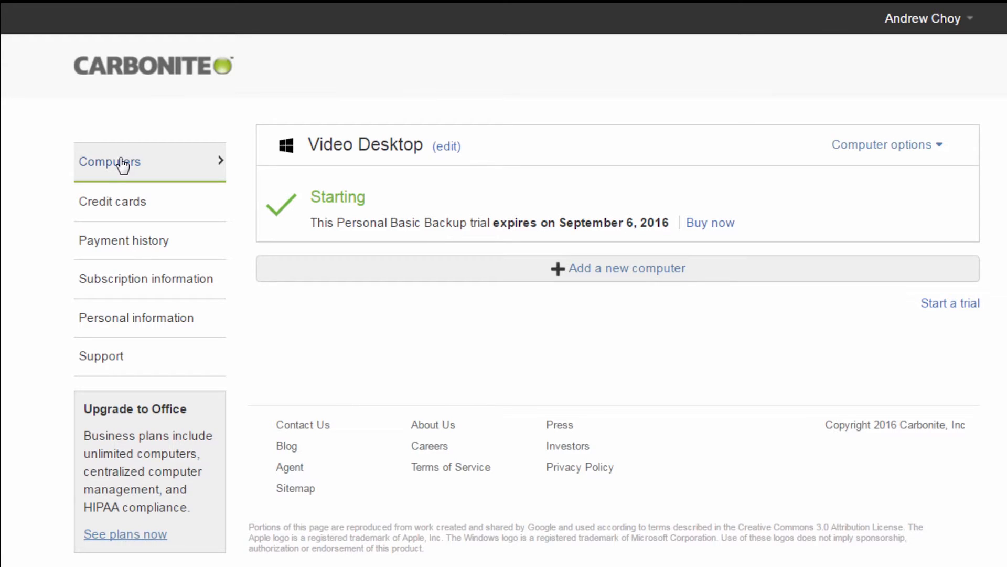
pyautogui.click(882, 144)
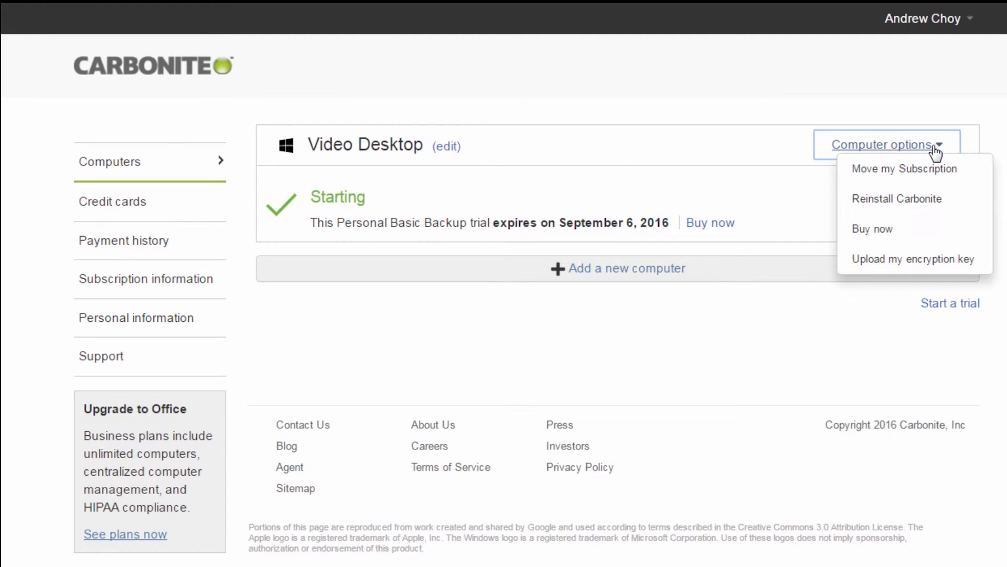
pyautogui.moveTo(931, 271)
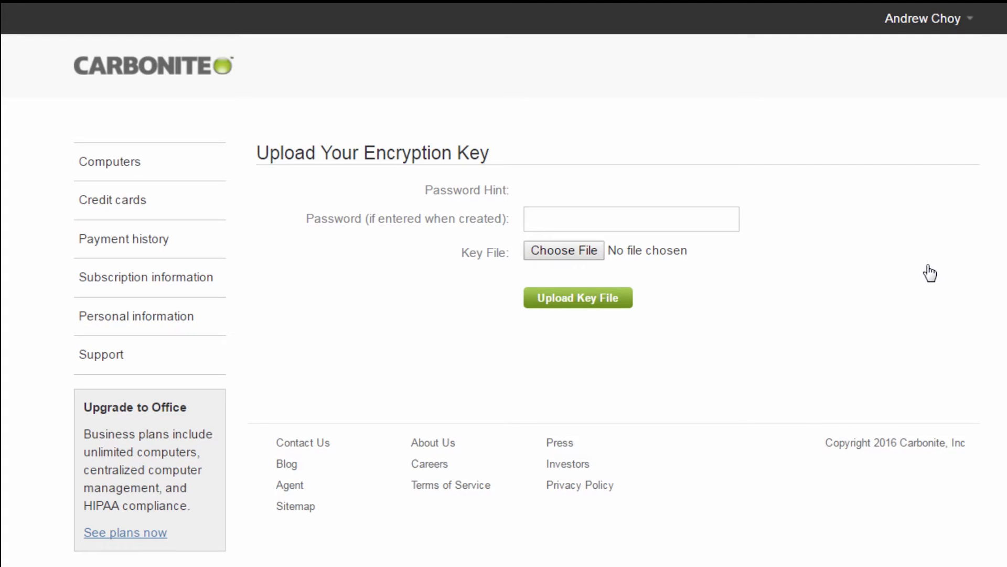
pyautogui.moveTo(620, 260)
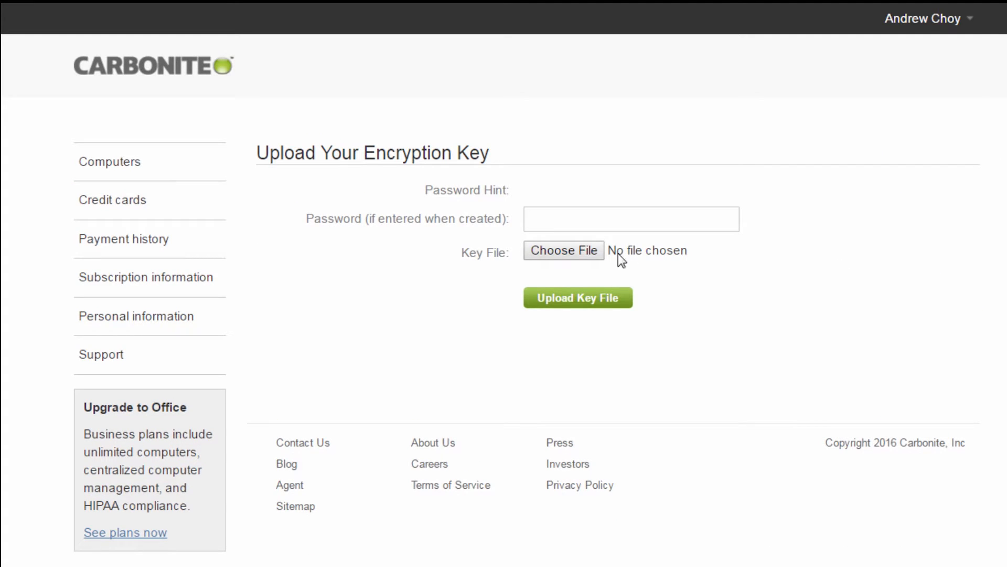
# Choose the .pem key file from My Passport (E:) and upload it.
pyautogui.click(563, 250)
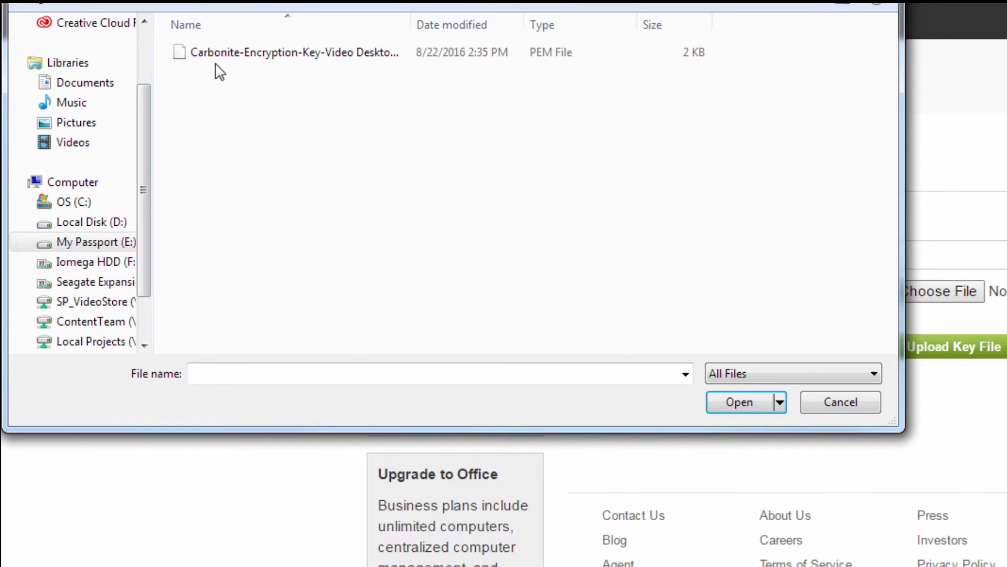
pyautogui.click(295, 52)
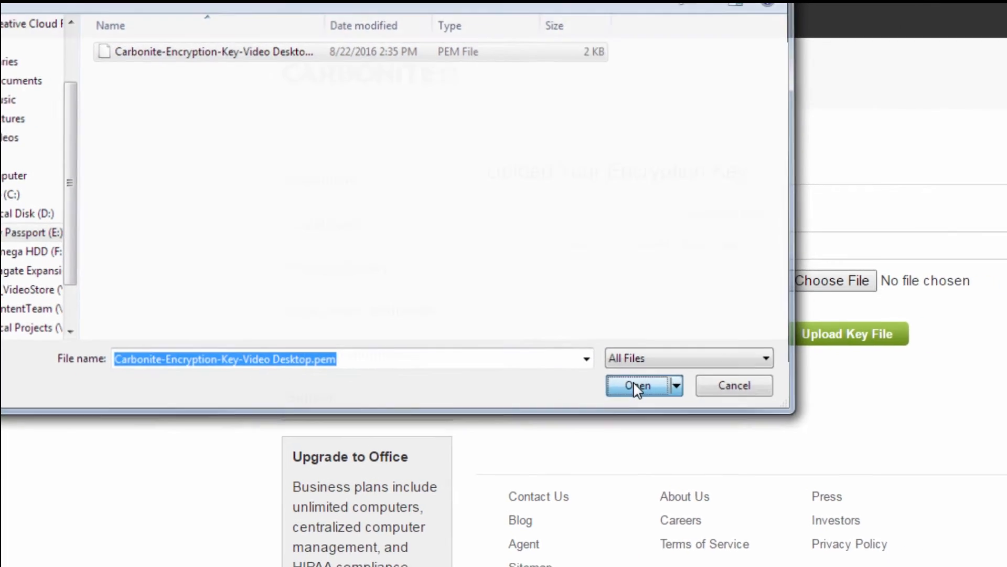
pyautogui.click(638, 385)
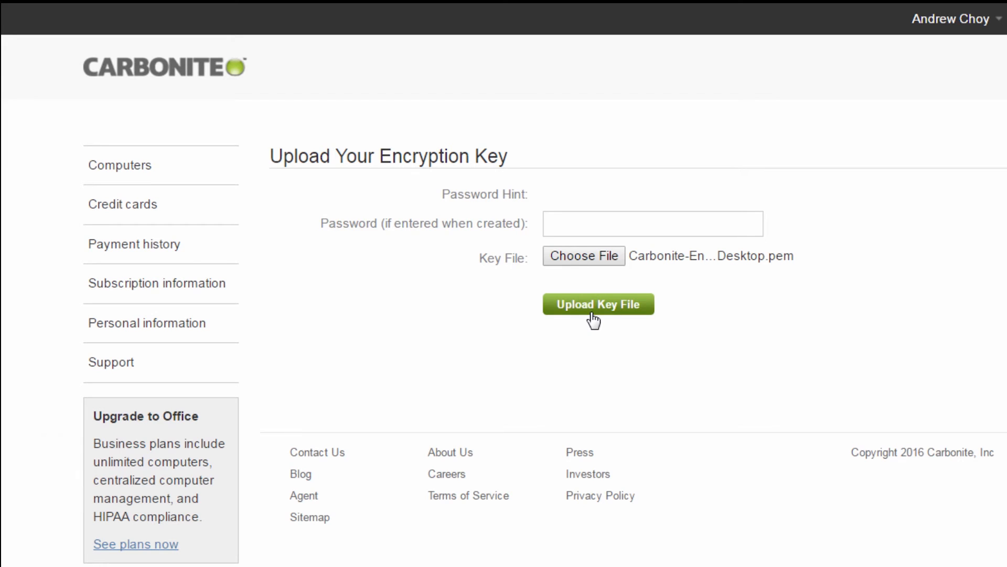
pyautogui.click(597, 303)
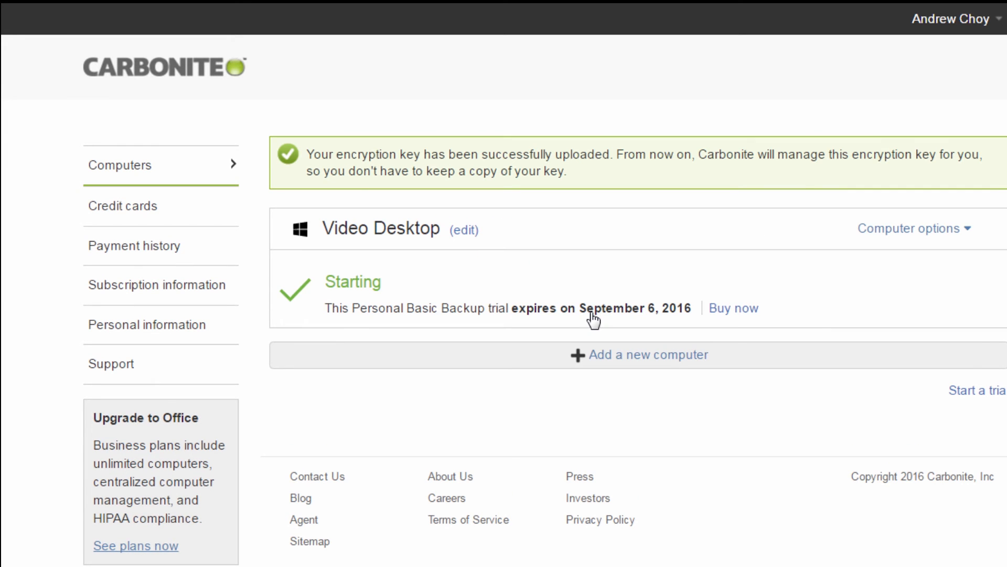
pyautogui.moveTo(658, 437)
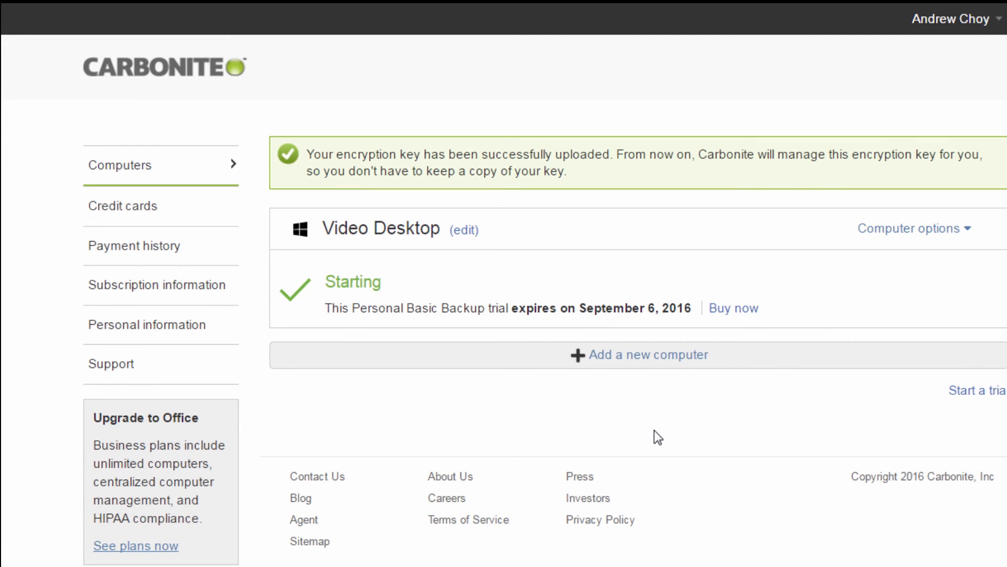